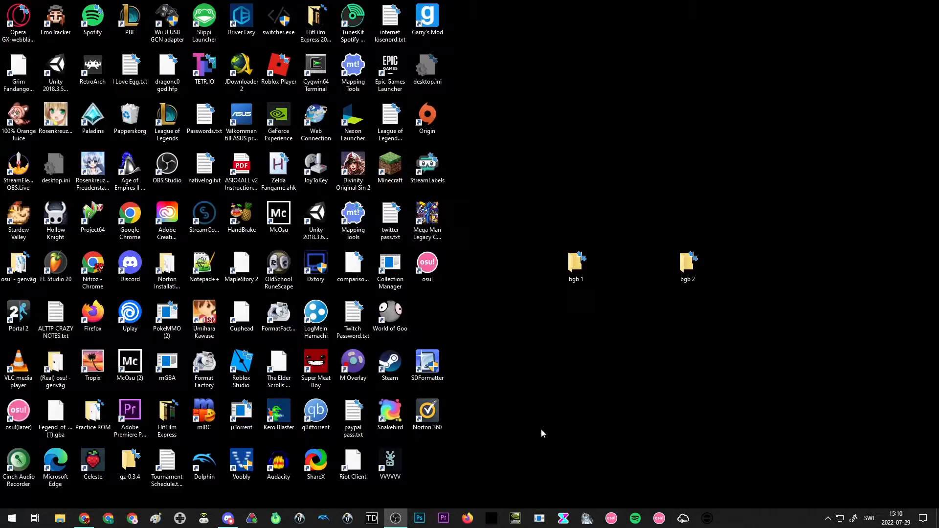
mouse_move(532, 395)
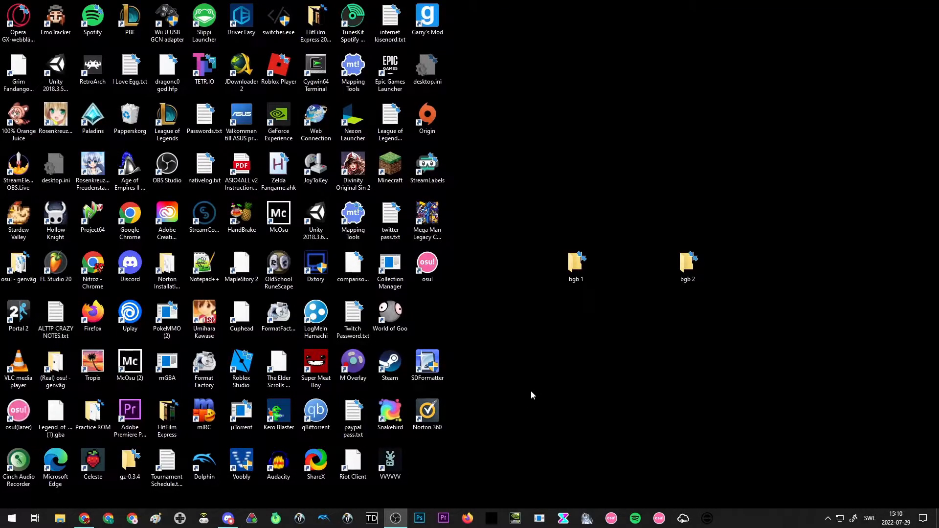
mouse_move(533, 404)
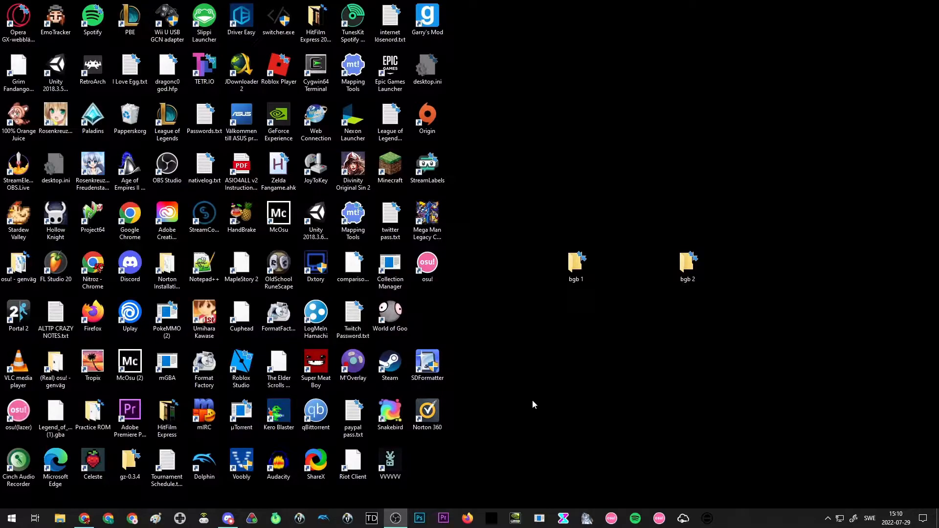
mouse_move(84, 519)
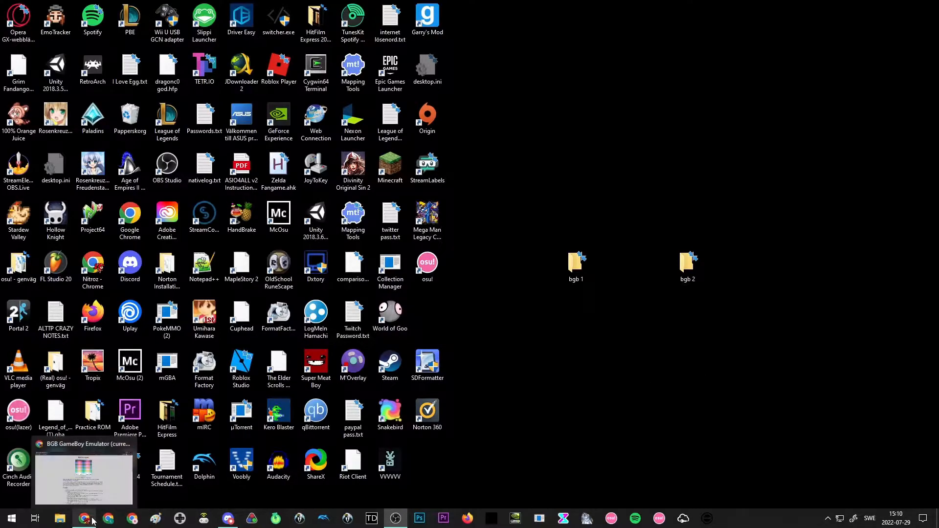
Step: Search Google for 'bgb emulator', reach bgb.bircd.org and jump to its downloads section
click(84, 519)
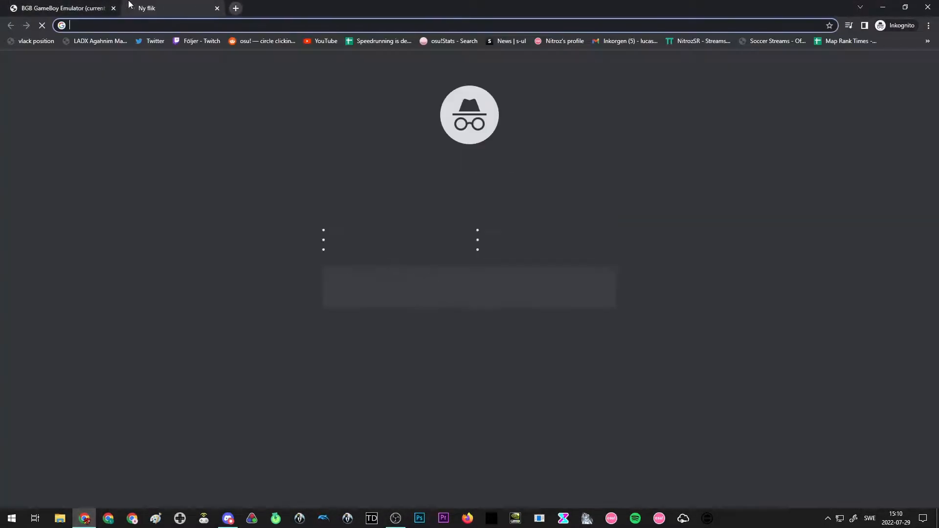
text(bgb emulator)
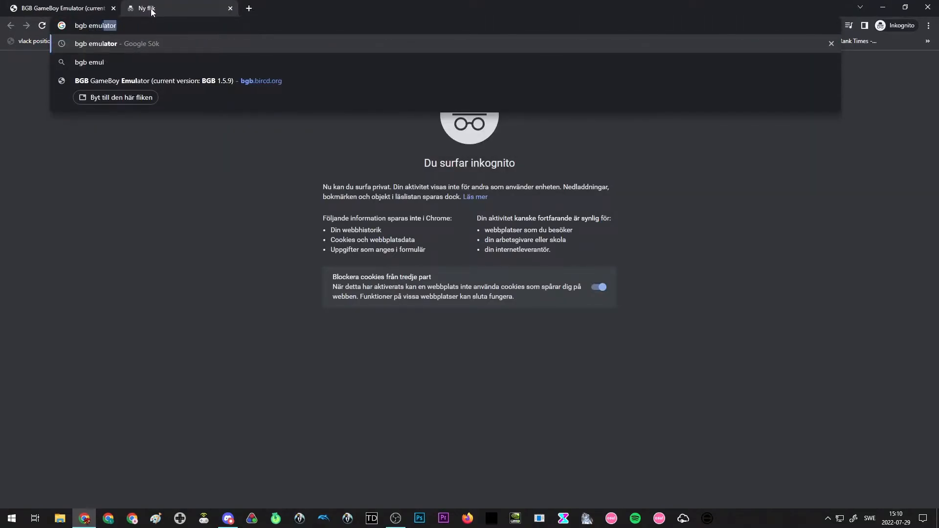
key(Return)
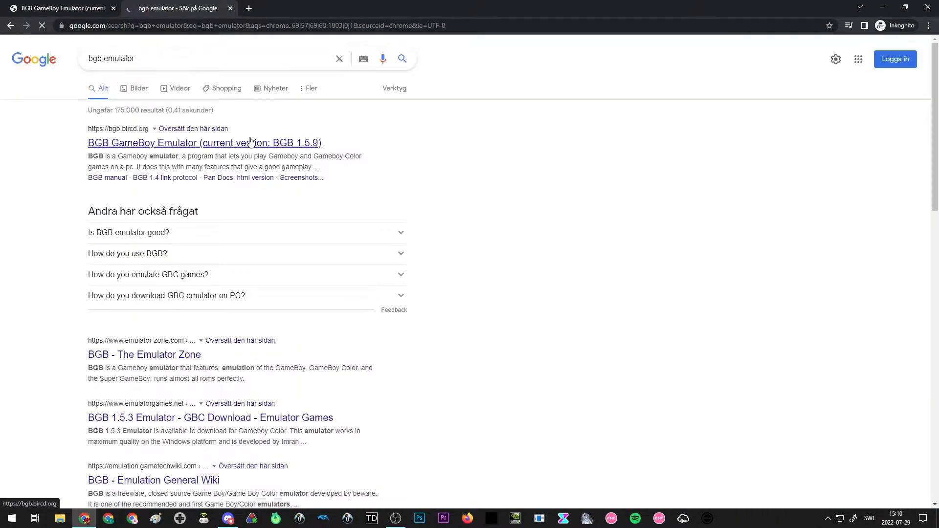
click(203, 143)
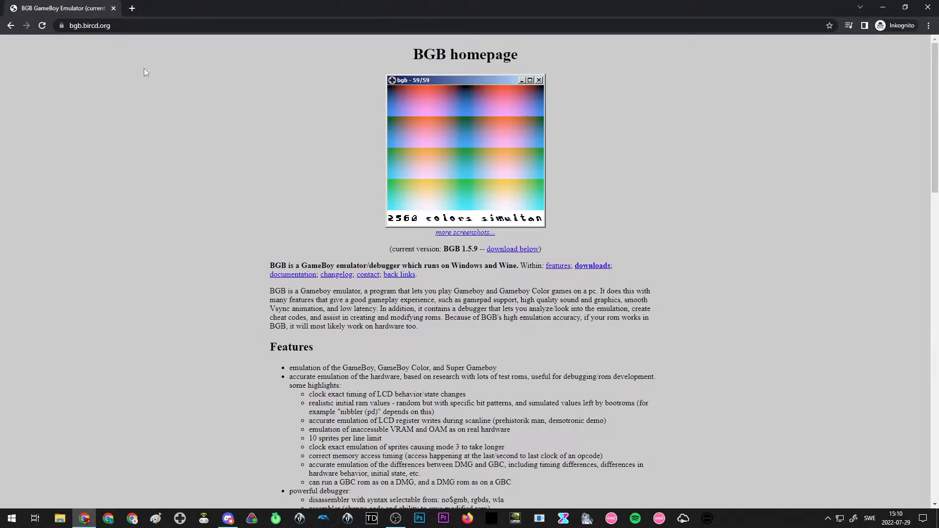
mouse_move(258, 69)
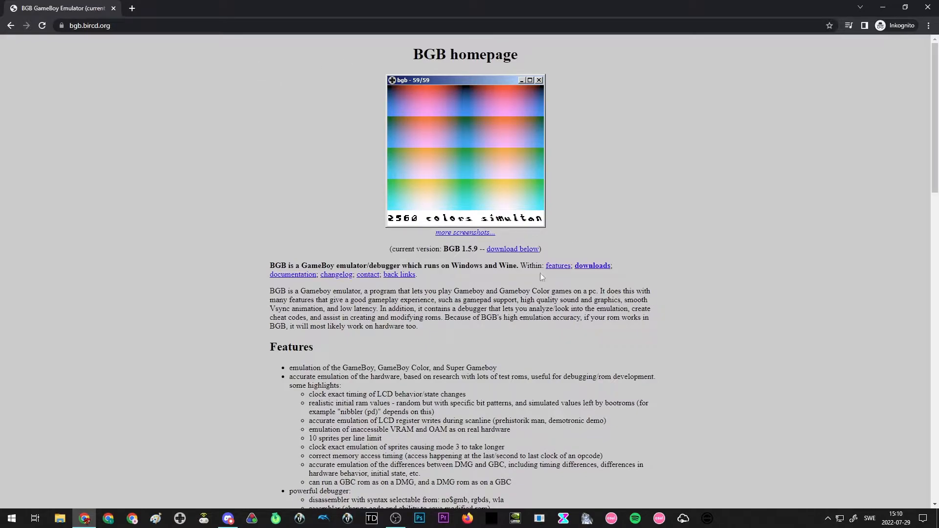
mouse_move(512, 249)
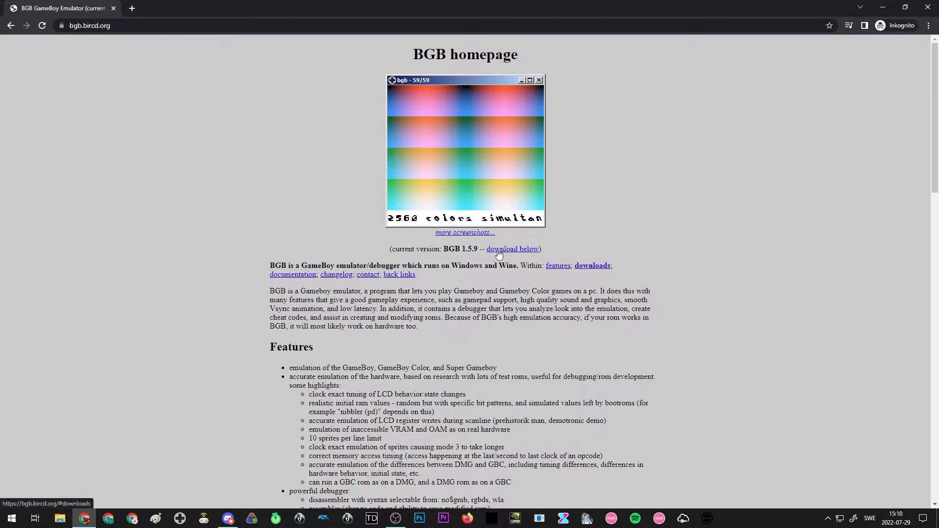
click(511, 249)
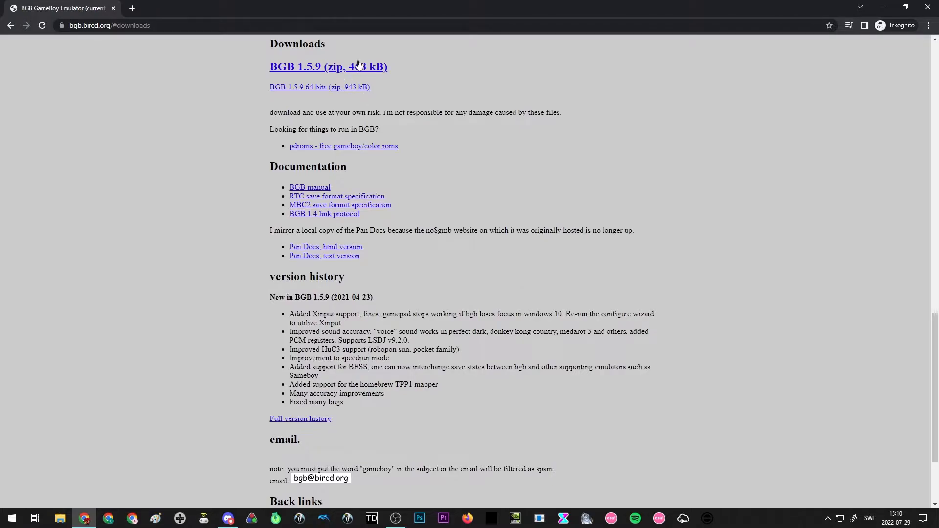
mouse_move(364, 69)
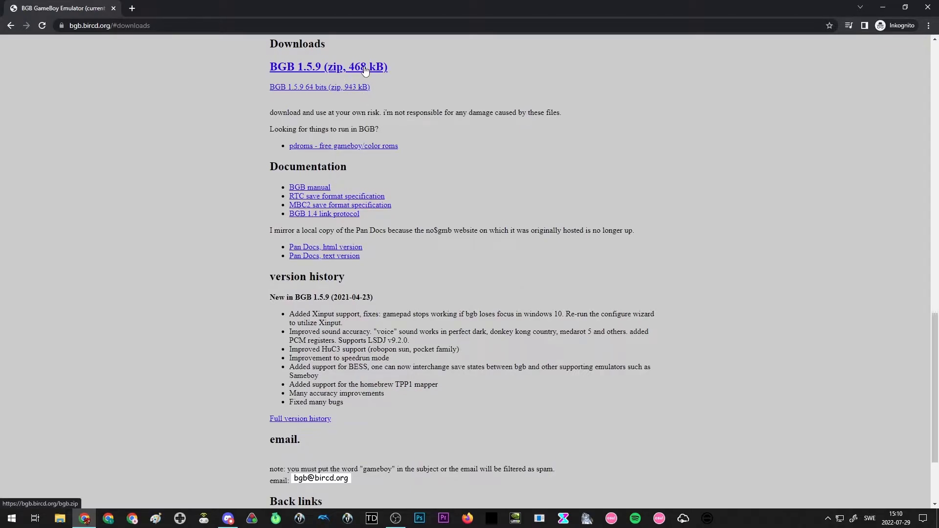
mouse_move(343, 55)
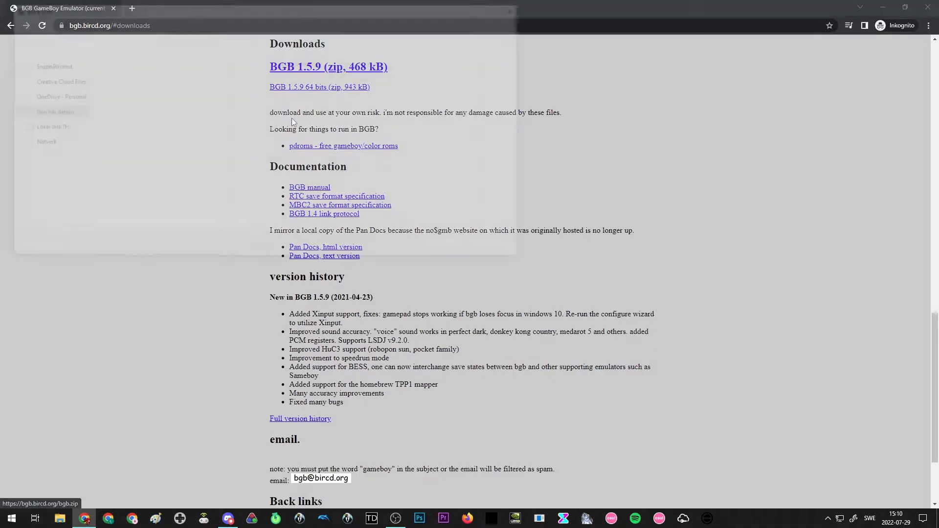
Step: Download the BGB 1.5.9 zip and extract bgb.exe, bgb.html, bgb.ini and bgbtest.gb into a new desktop folder bgb 3
click(328, 67)
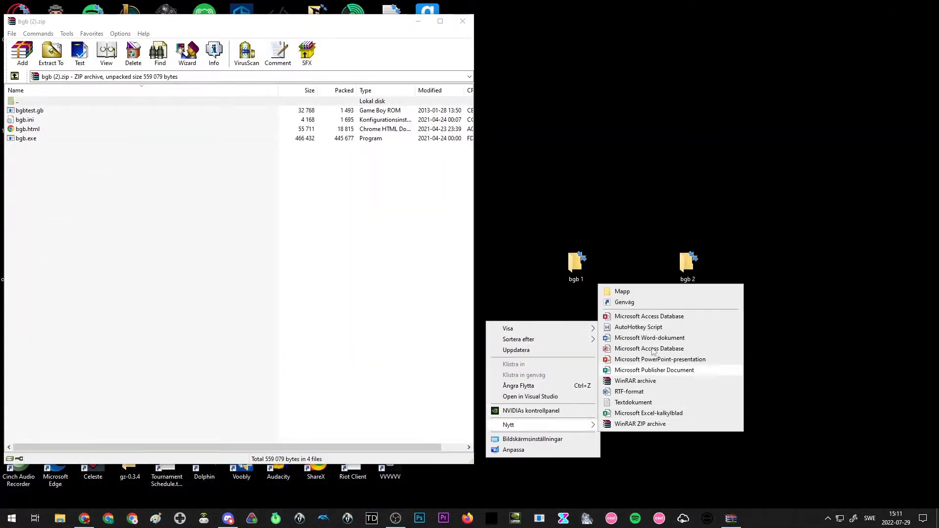
click(622, 291)
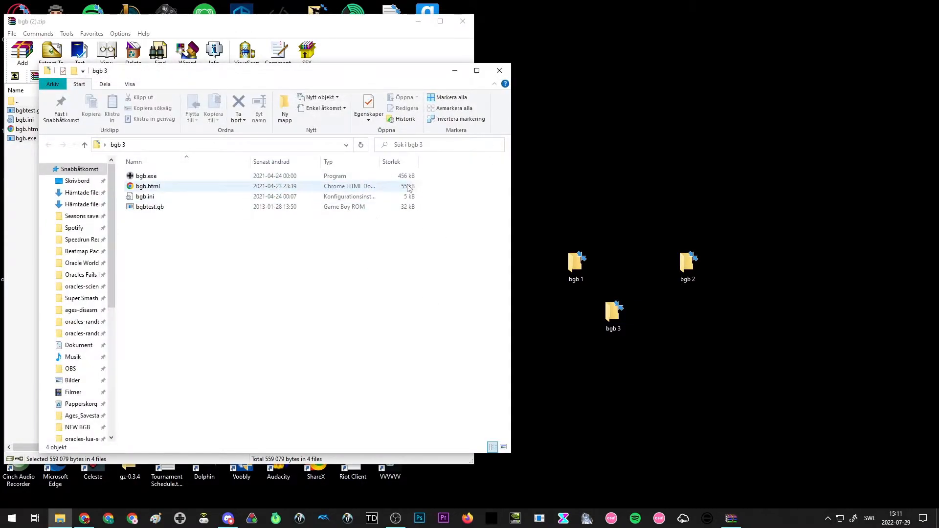
click(146, 175)
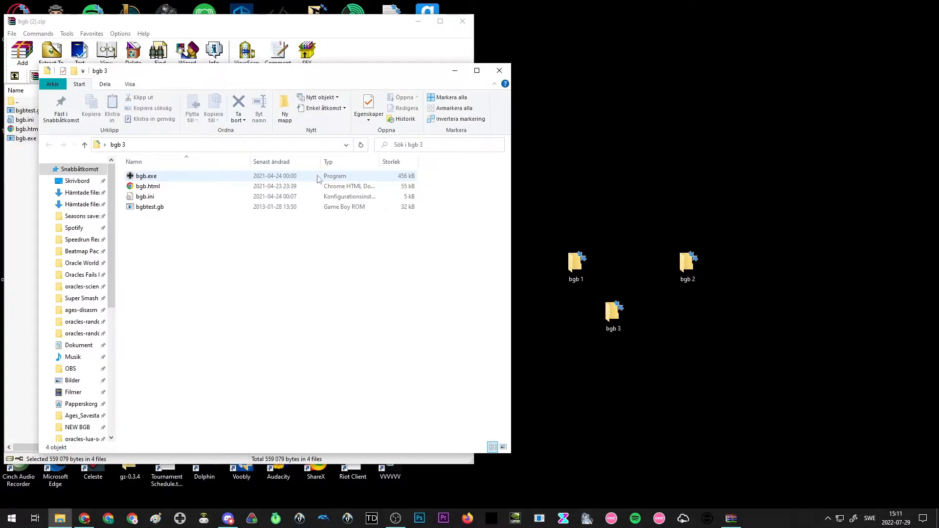
click(146, 176)
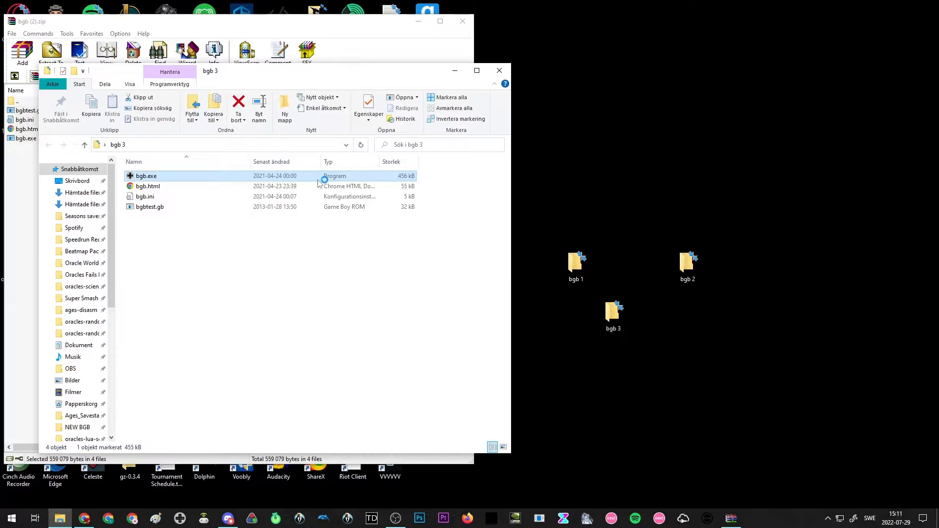
Step: Launch bgb.exe and enlarge the emulator window to a several-times-larger scale
double_click(146, 175)
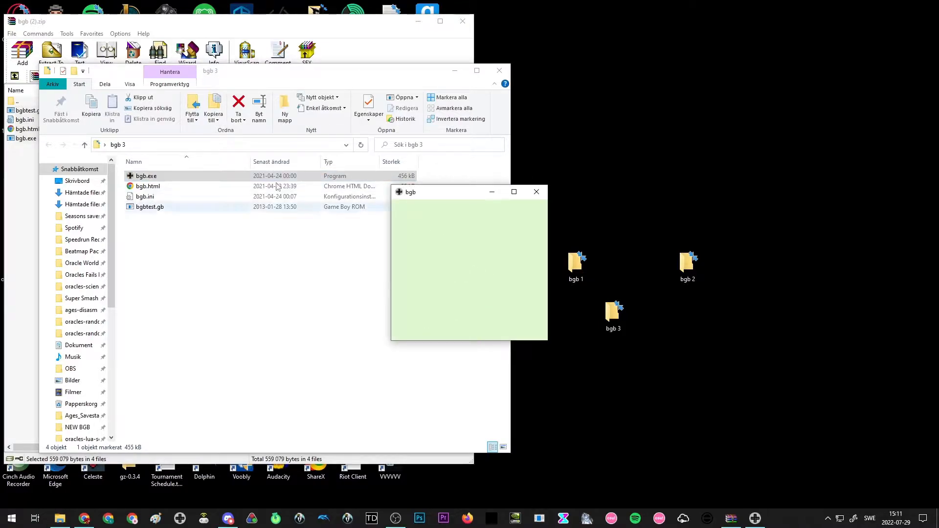
mouse_move(476, 287)
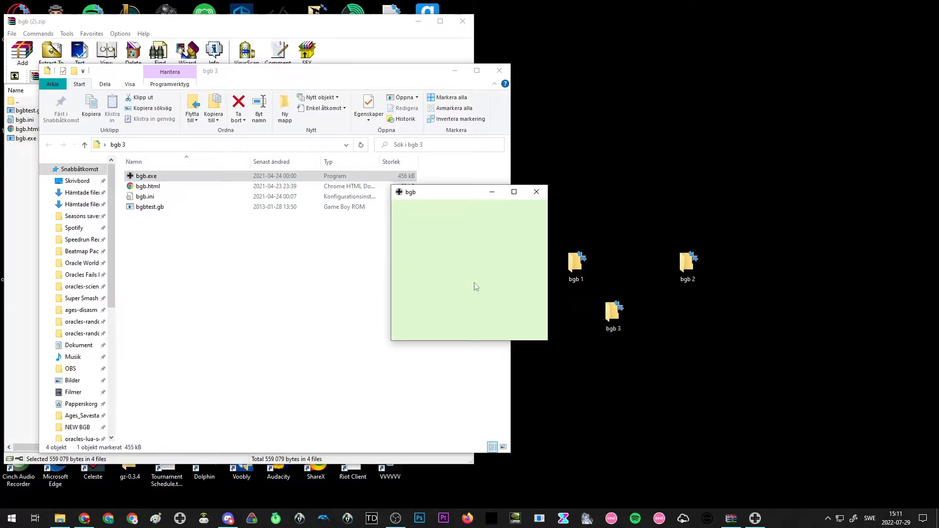
mouse_move(485, 267)
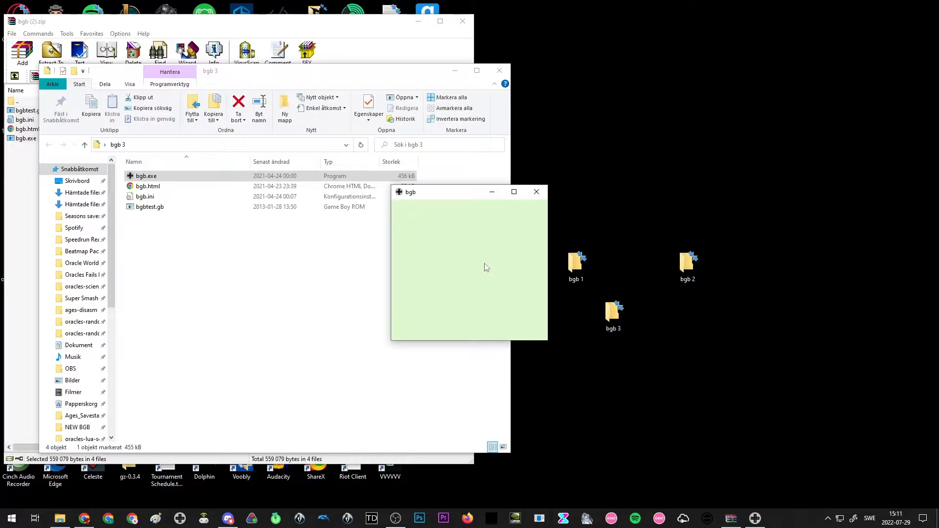
right_click(485, 267)
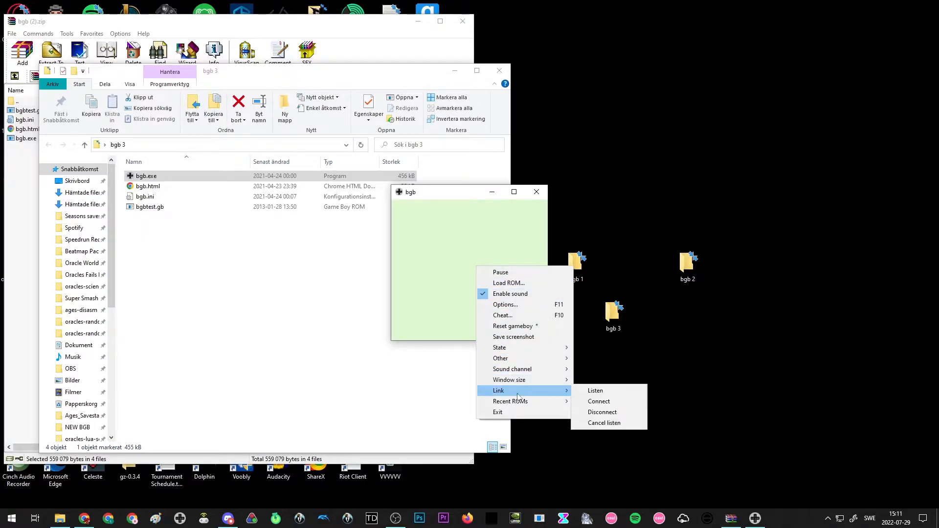
mouse_move(512, 369)
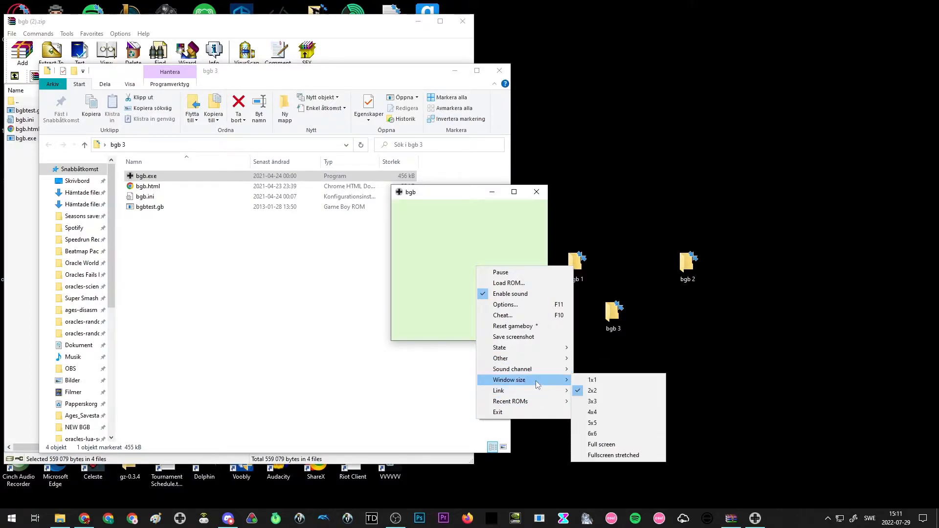
mouse_move(549, 383)
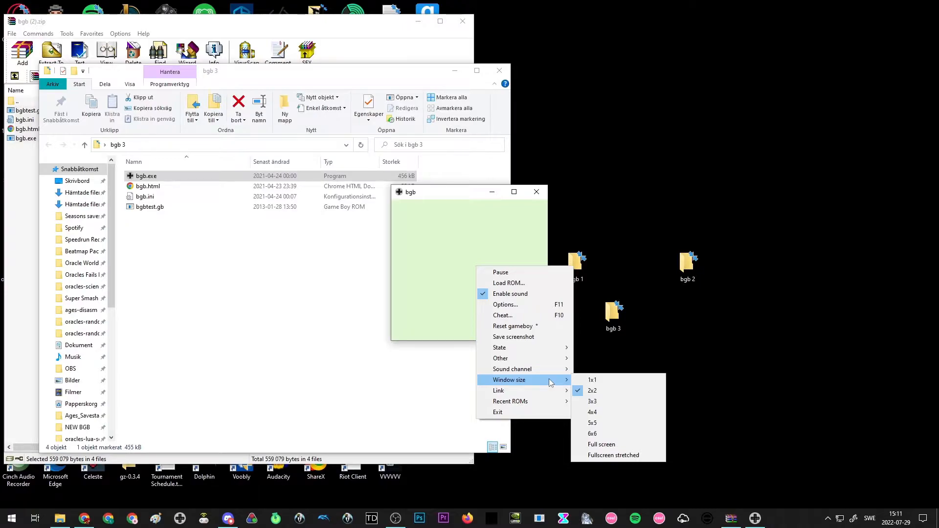
mouse_move(591, 422)
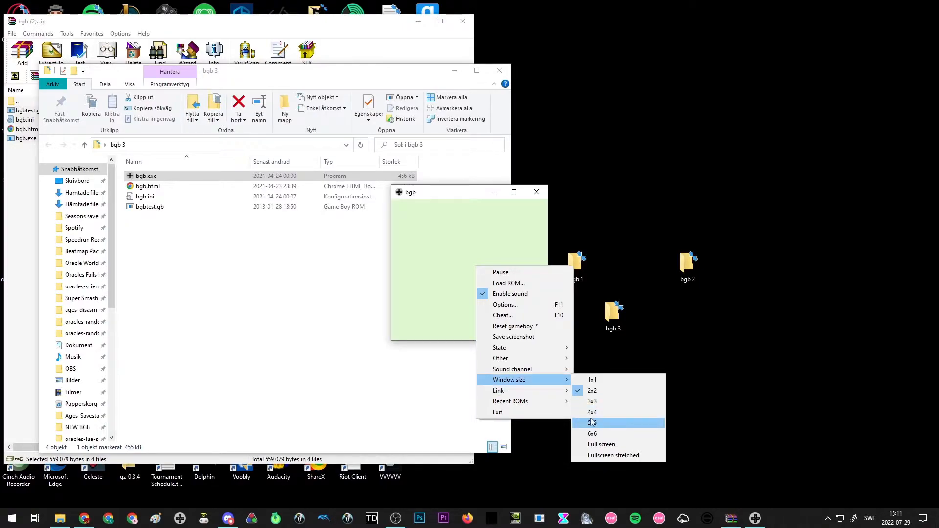
mouse_move(592, 433)
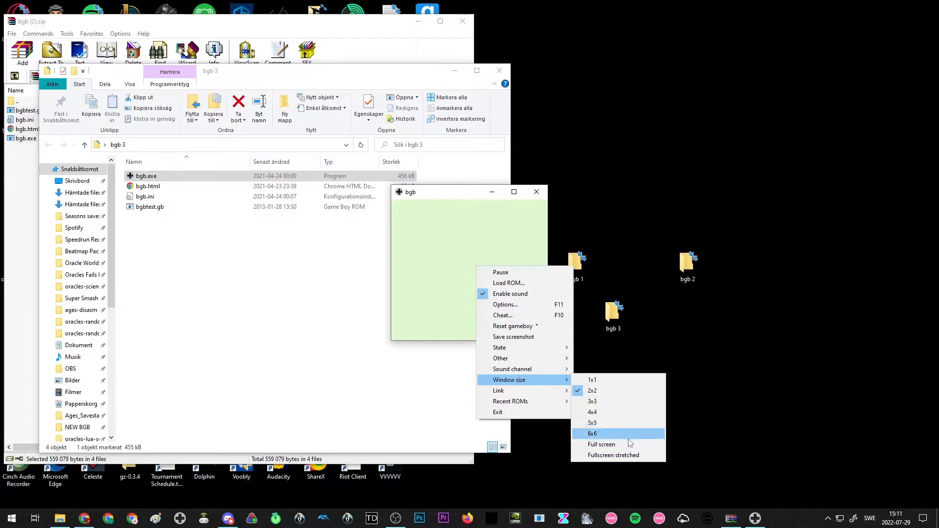
click(593, 434)
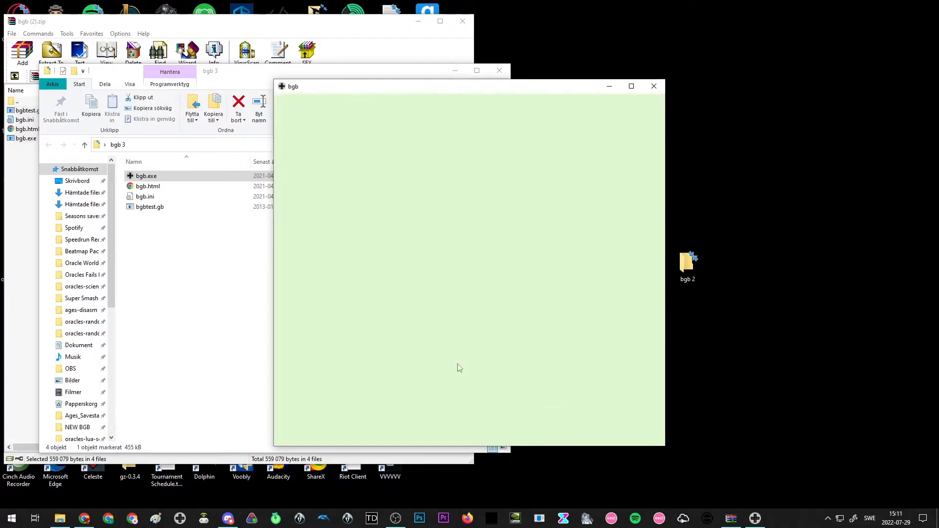
mouse_move(509, 208)
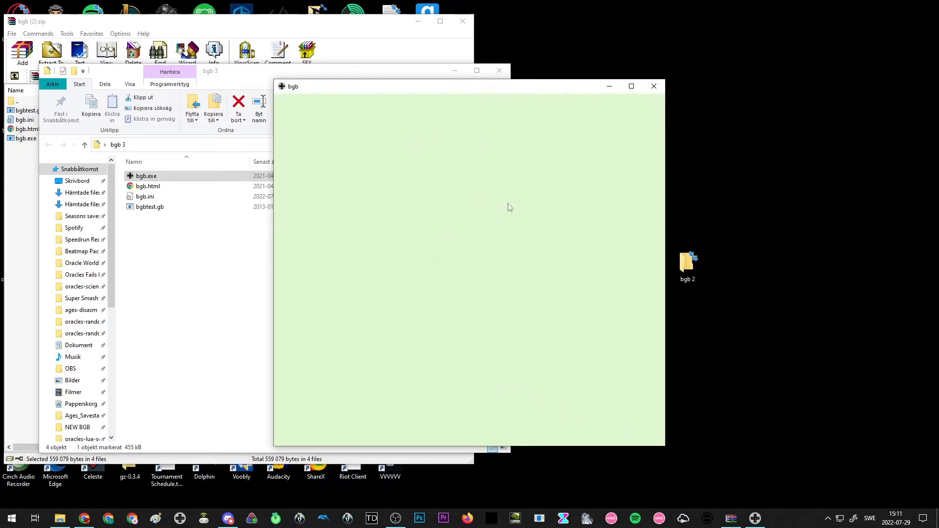
right_click(509, 207)
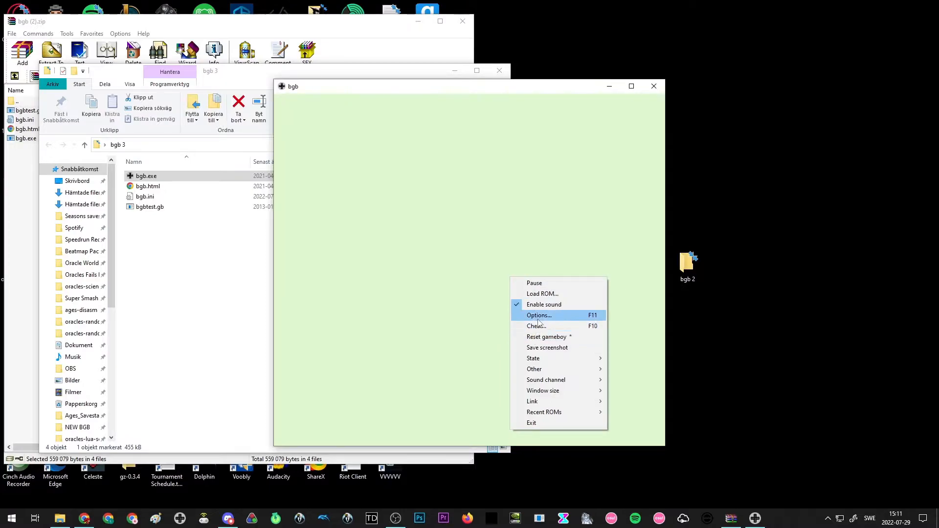
Step: Bring up BGB's Options control panel on the System page with the bootrom path fields
click(538, 315)
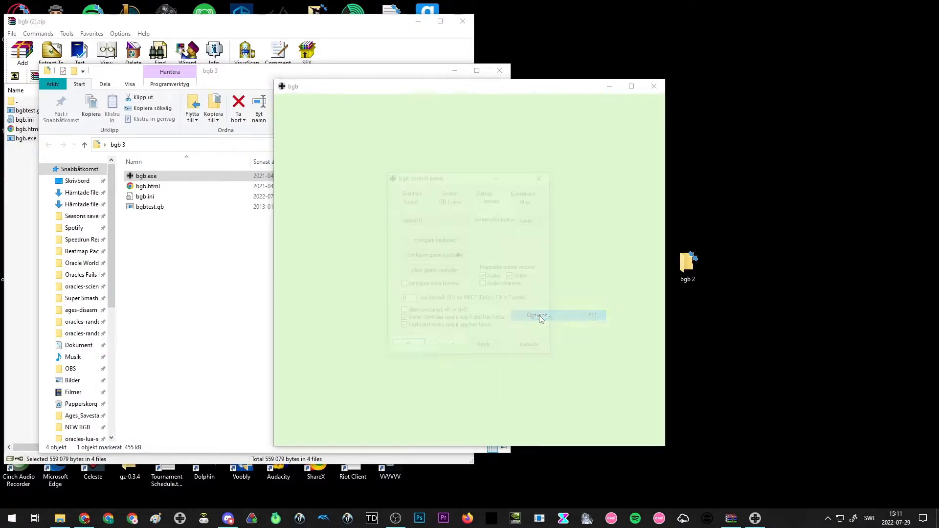
click(538, 315)
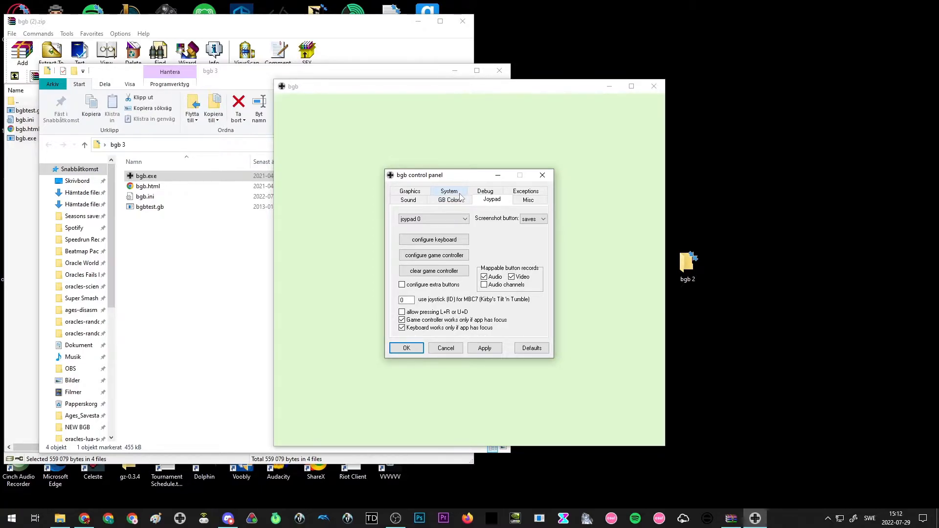
click(448, 191)
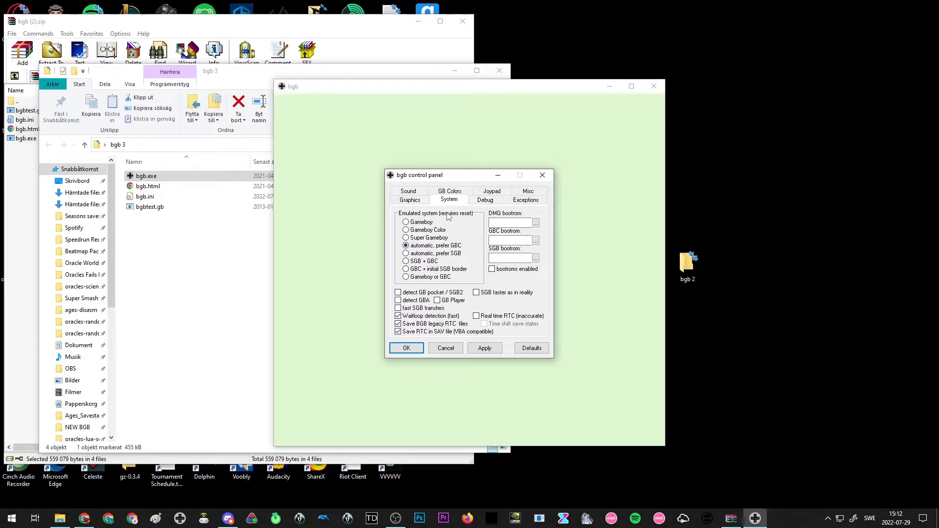
mouse_move(463, 198)
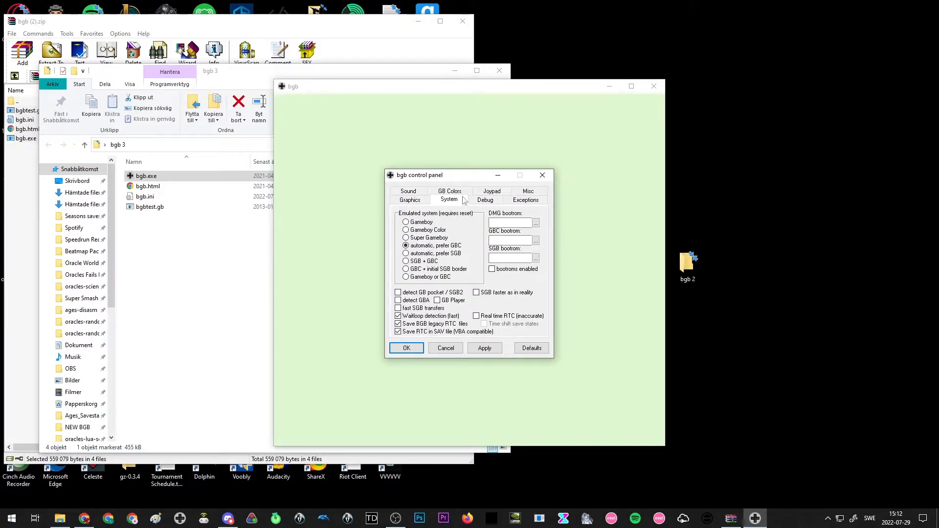
click(512, 241)
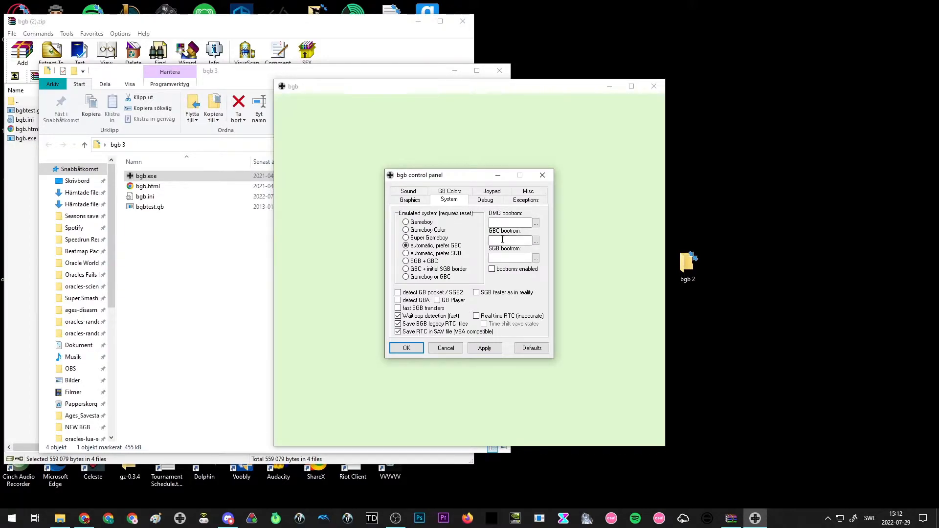
Step: Choose NEW BGB > Bootroms > GBC_BIOS.bin as the GBC bootrom file
click(535, 240)
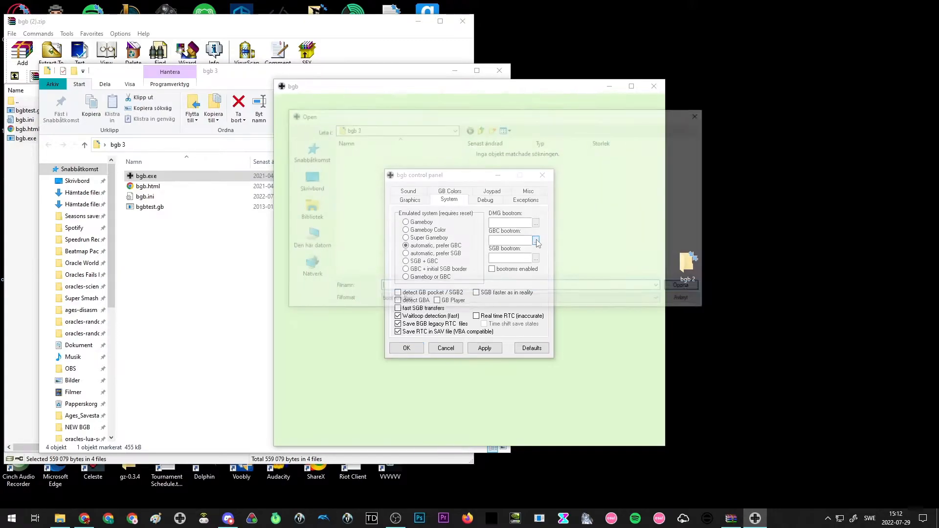
click(535, 241)
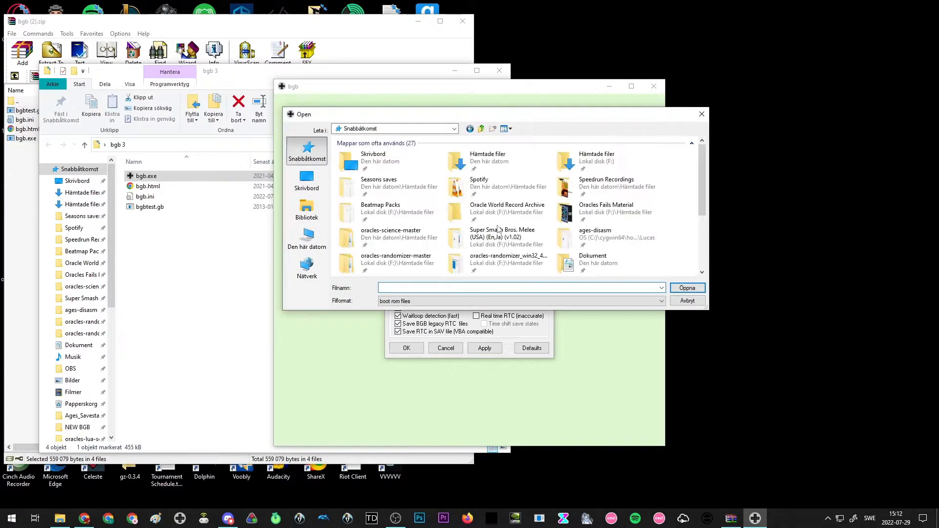
scroll(down, 3)
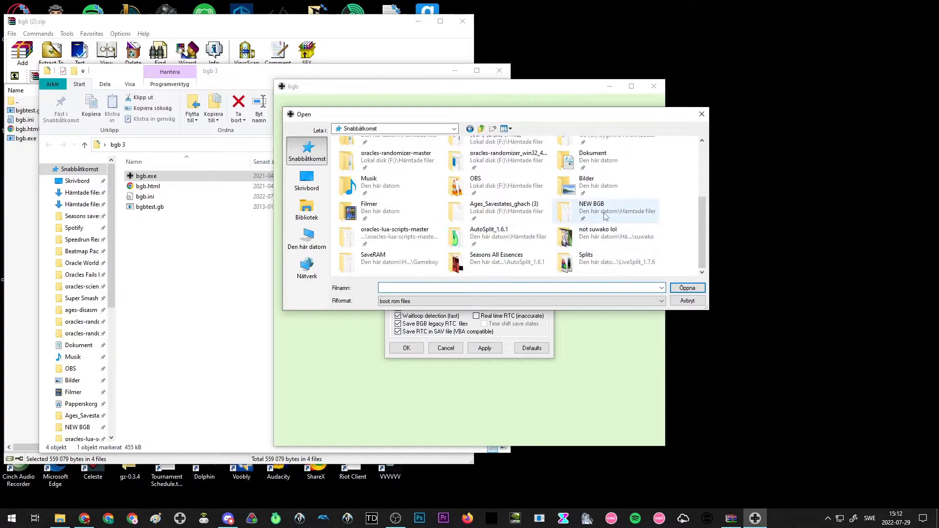
double_click(616, 207)
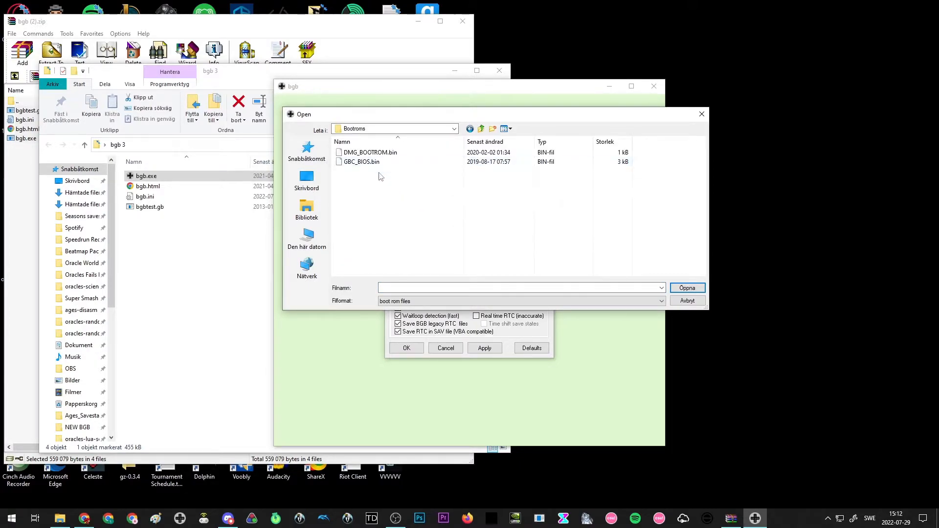
click(360, 162)
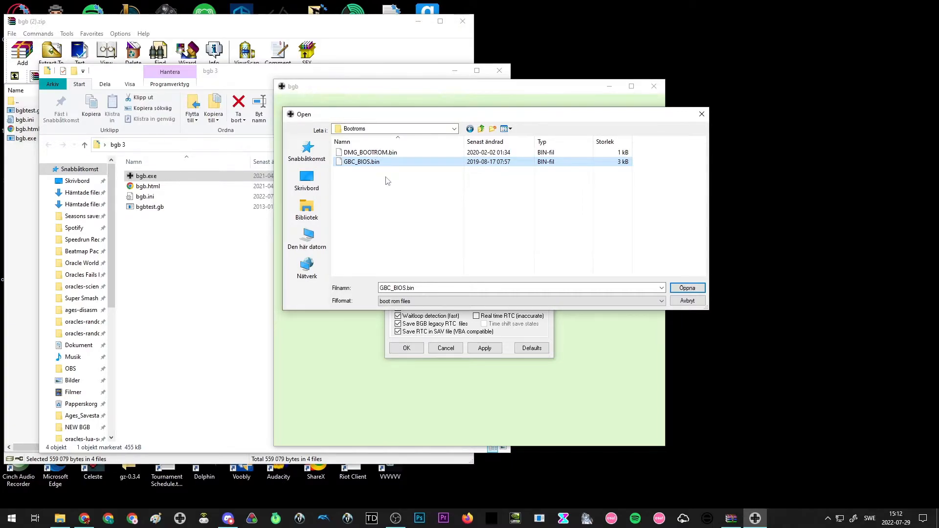
mouse_move(473, 181)
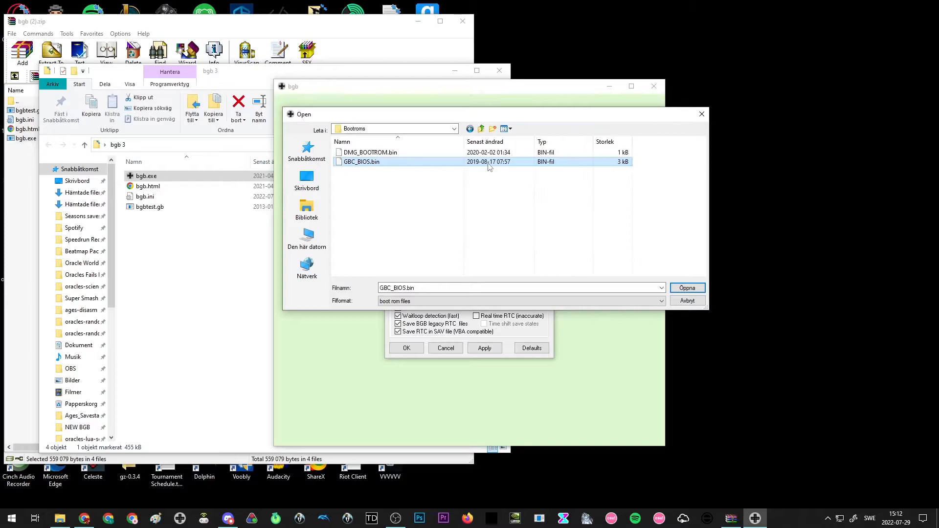
mouse_move(431, 167)
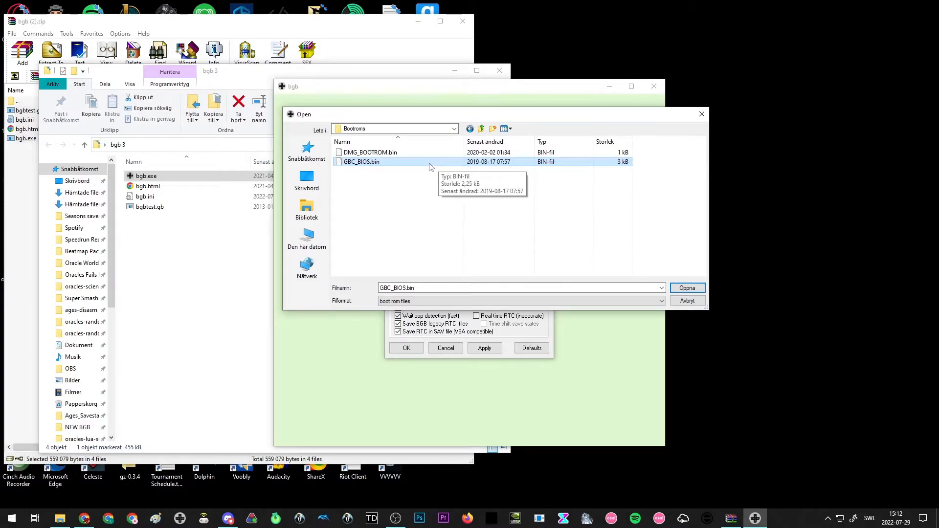
mouse_move(372, 185)
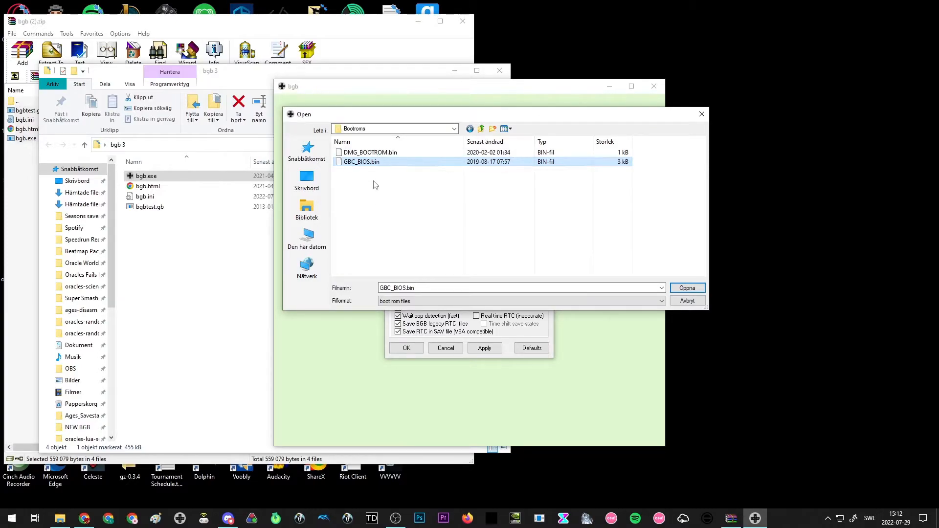
mouse_move(377, 161)
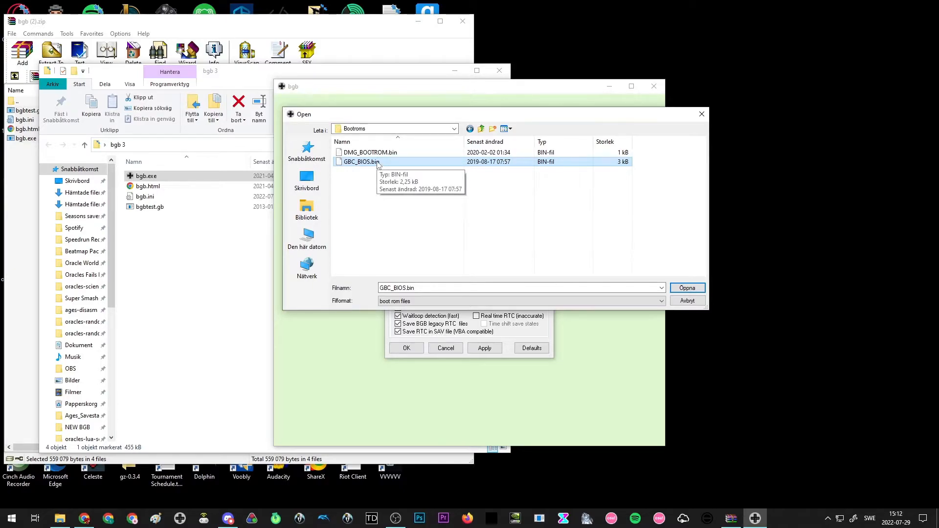
click(686, 287)
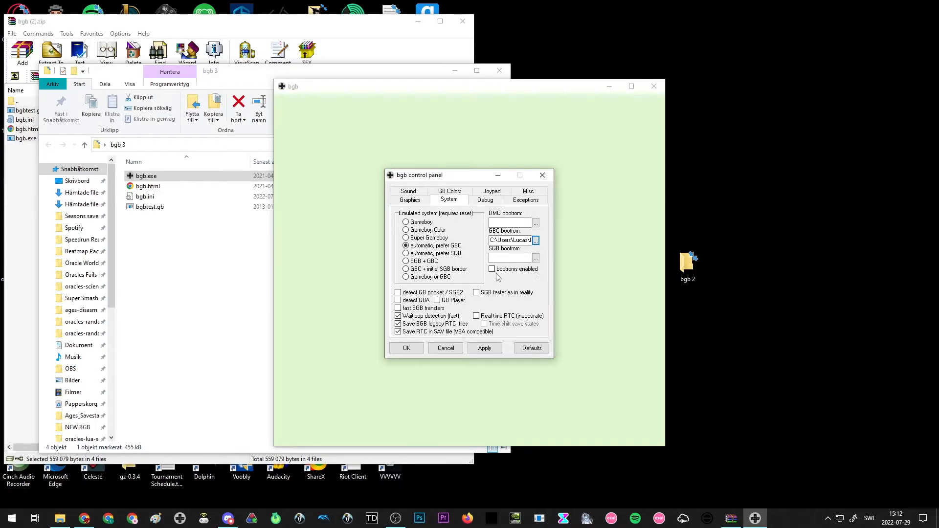
Step: Tick 'bootroms enabled' and turn on 'Speedrun mode (restart)' on the Misc page, then apply
click(492, 268)
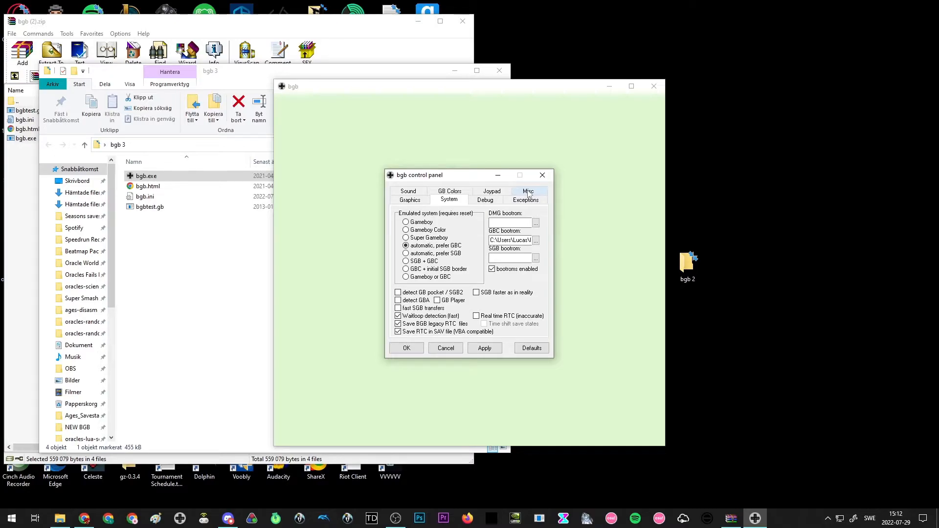
click(527, 191)
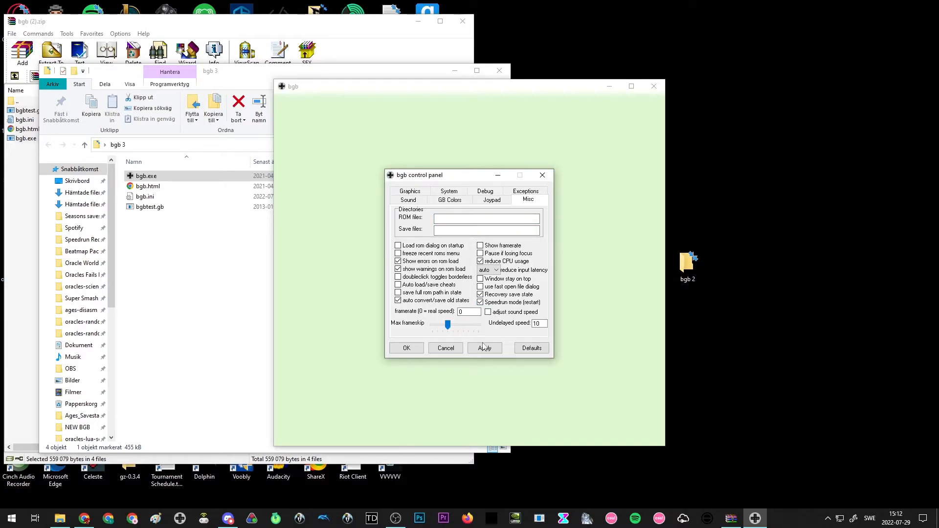
mouse_move(443, 316)
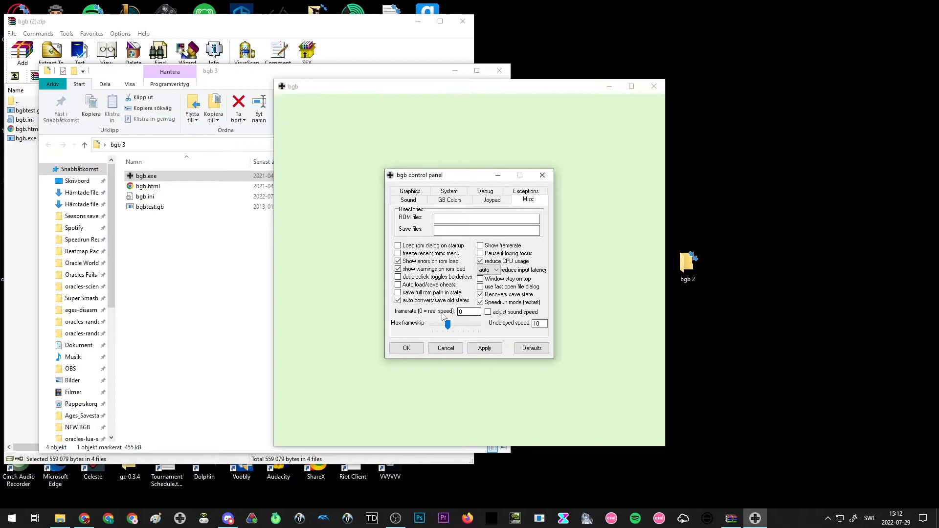
click(485, 348)
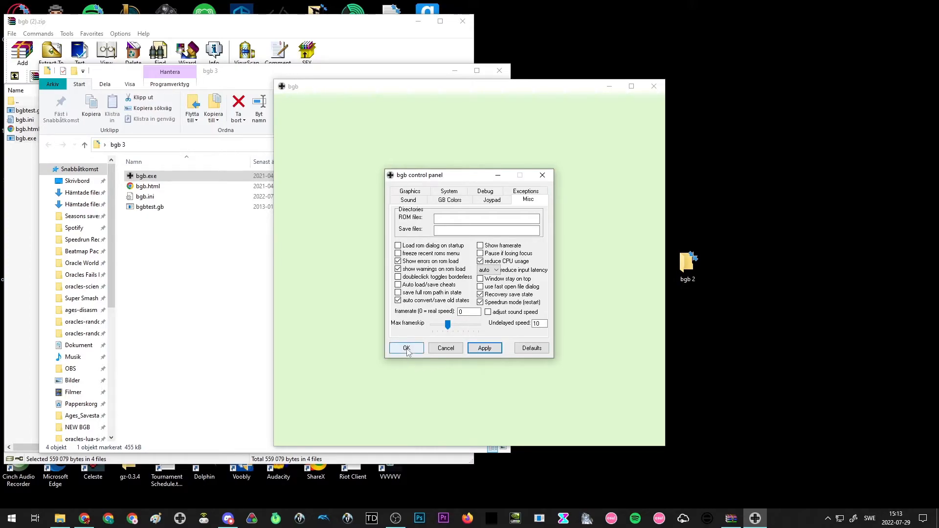
Step: Confirm the settings with OK, close the emulator and relaunch bgb.exe
click(406, 348)
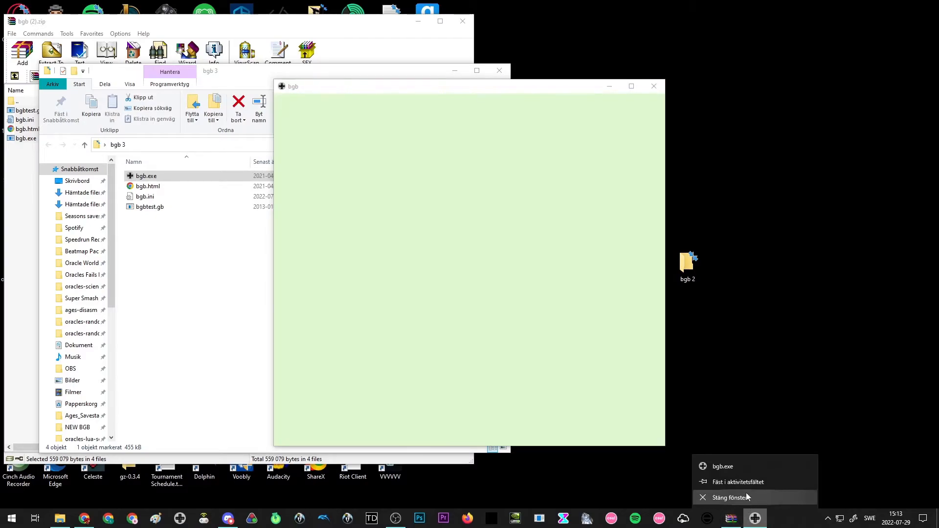
click(729, 496)
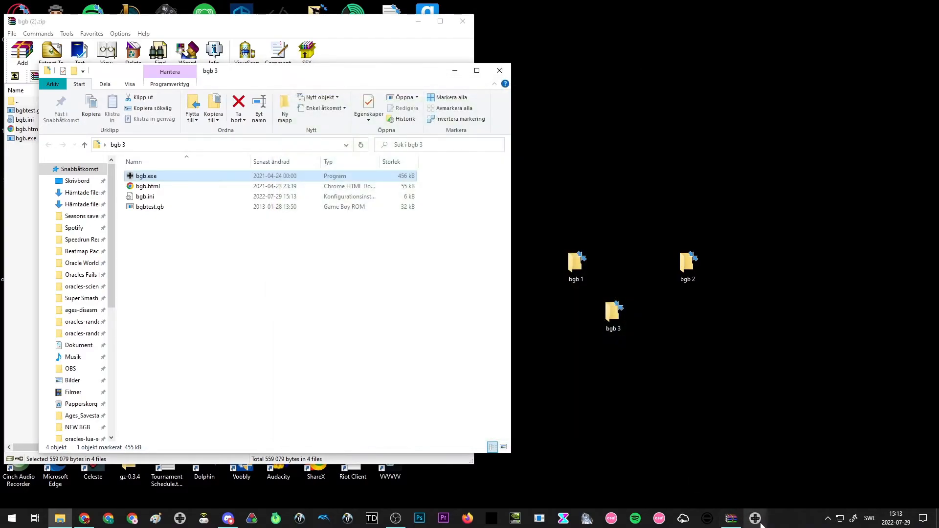
double_click(145, 175)
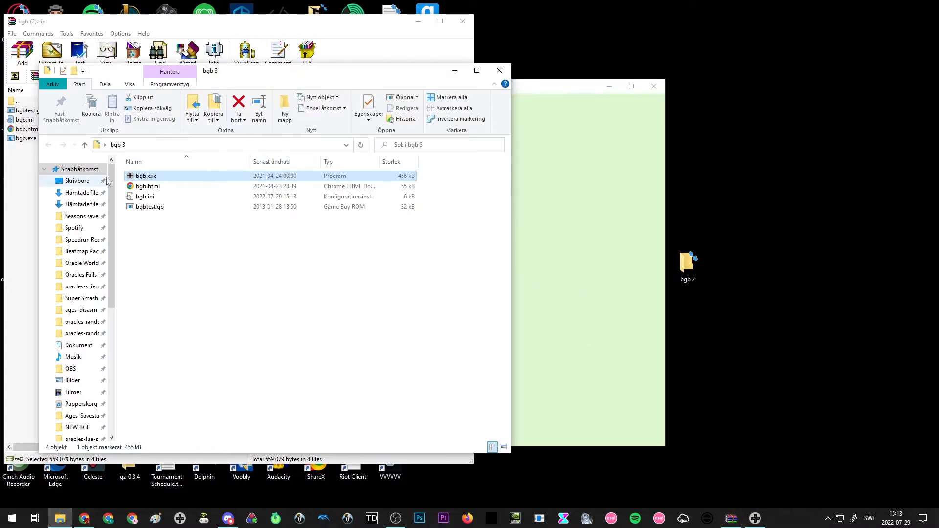
mouse_move(92, 303)
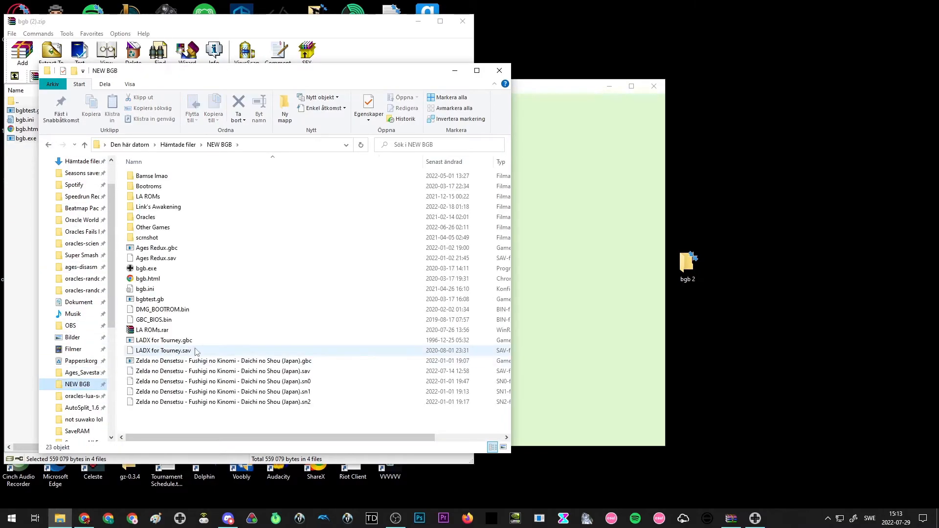
Step: Load 'Zelda no Densetsu - Fushigi no Kinomi - Daichi no Shou (Japan).gbc' from NEW BGB > Oracles > Seasons
double_click(145, 217)
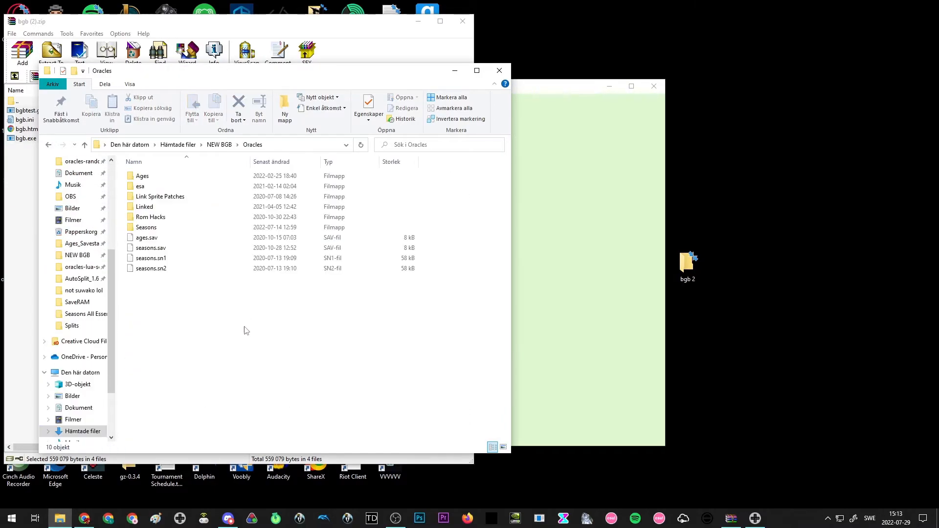
click(151, 217)
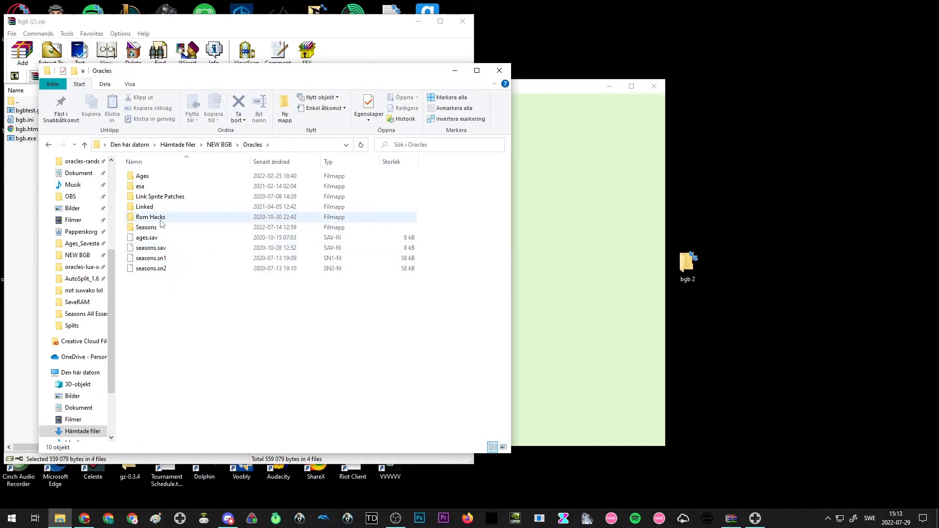
double_click(146, 227)
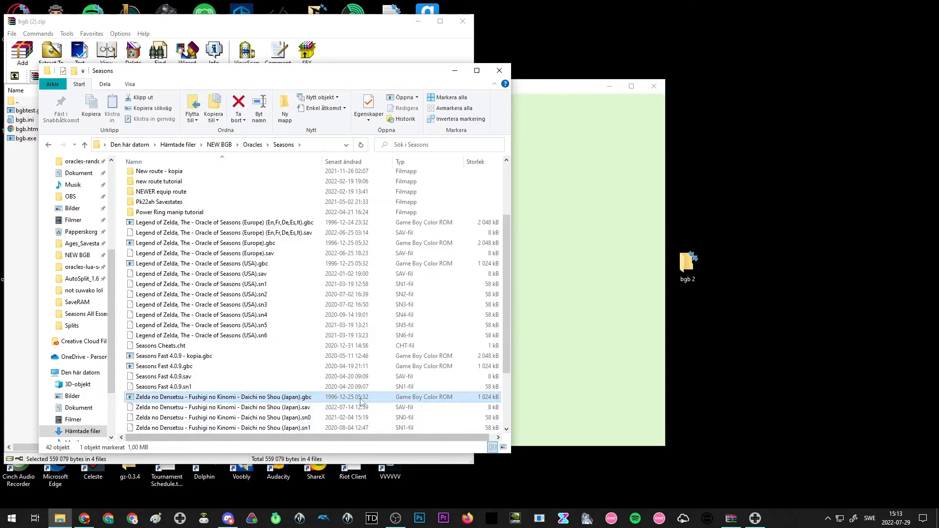
double_click(222, 396)
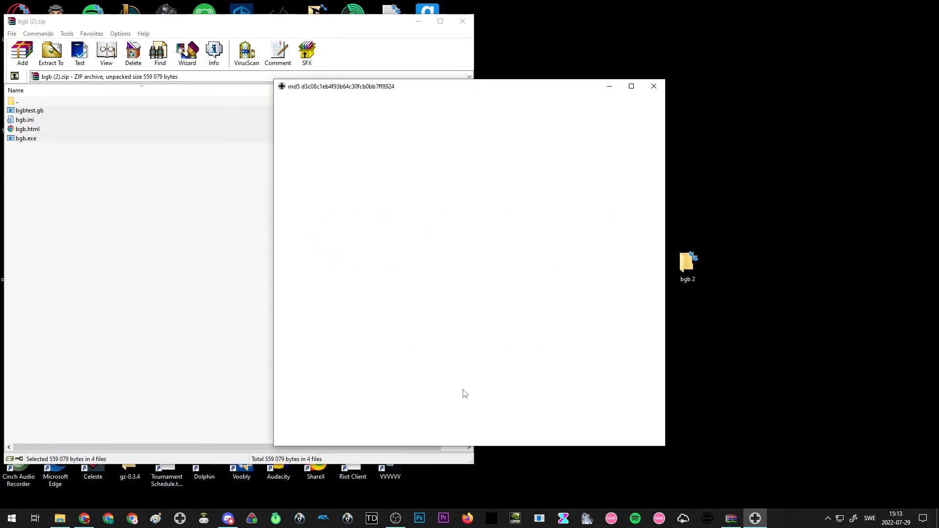
Step: Use Reset gameboy so Oracle of Seasons boots again through the GBC boot ROM
right_click(464, 394)
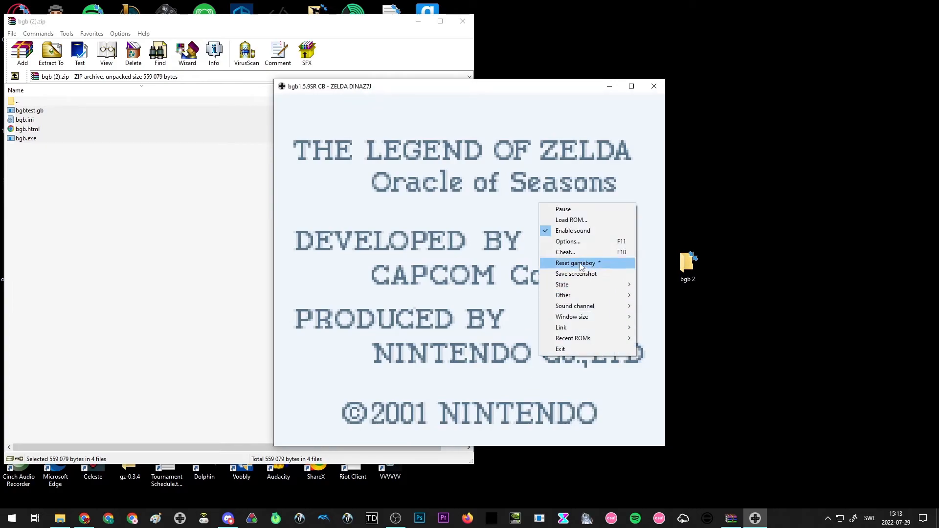
click(574, 263)
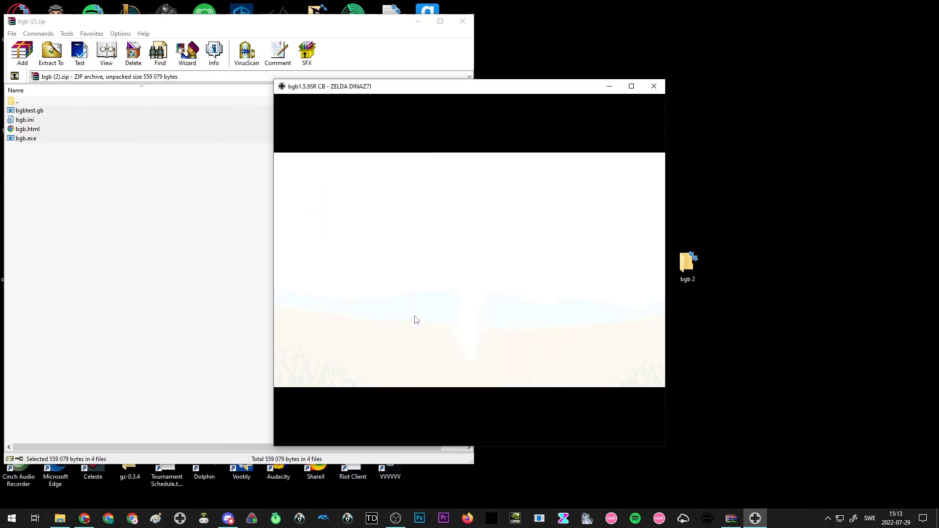
right_click(416, 319)
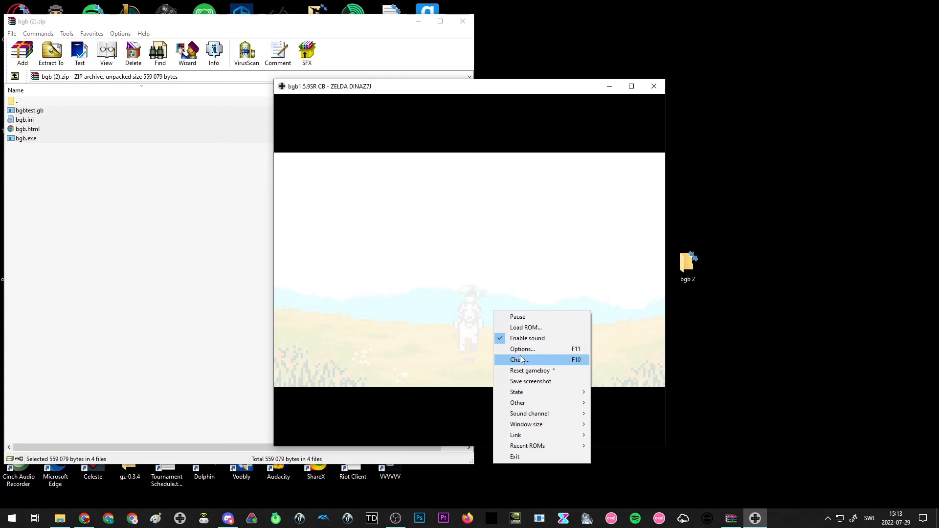
Step: Reopen Options over the running game and step through the Sound and Graphics pages toward System
click(521, 348)
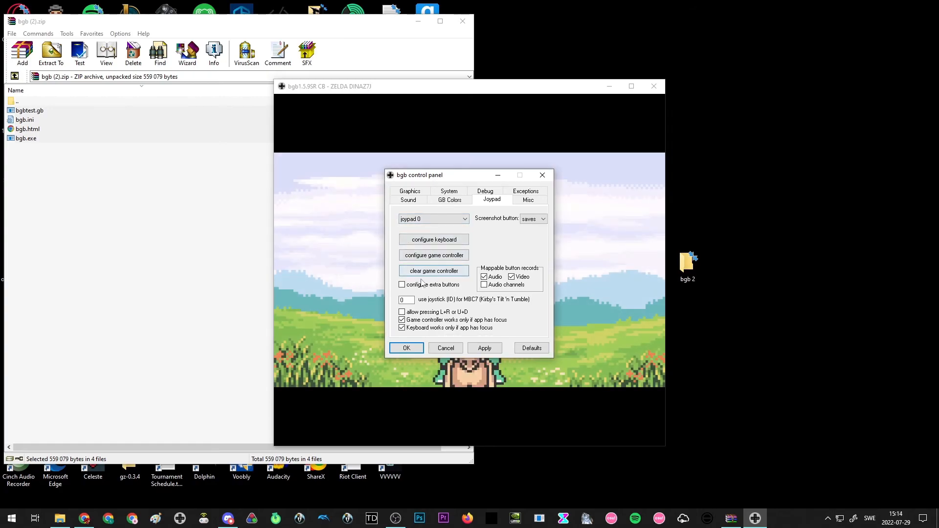
click(408, 199)
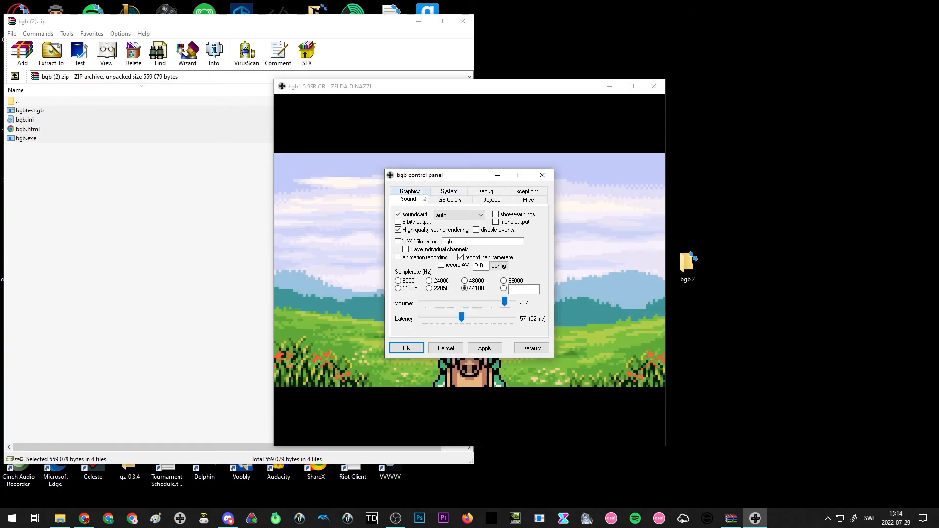
click(449, 199)
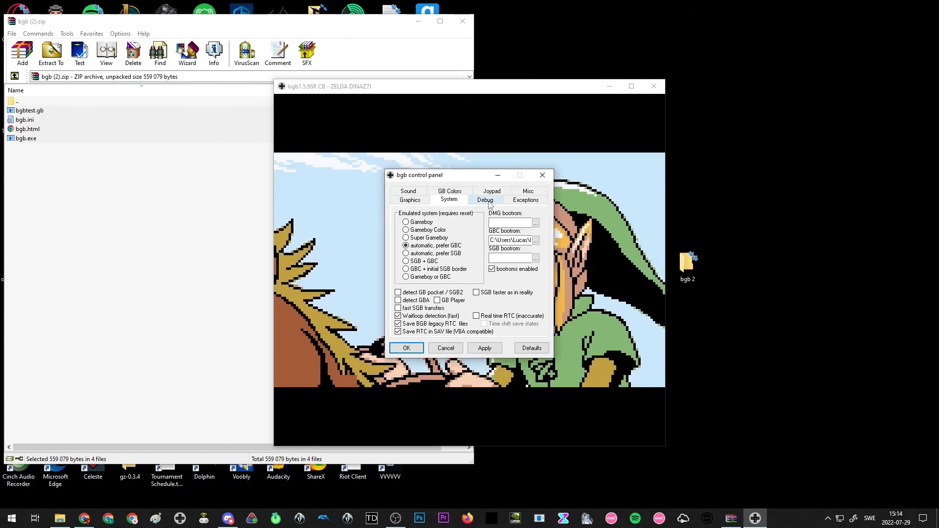
mouse_move(526, 204)
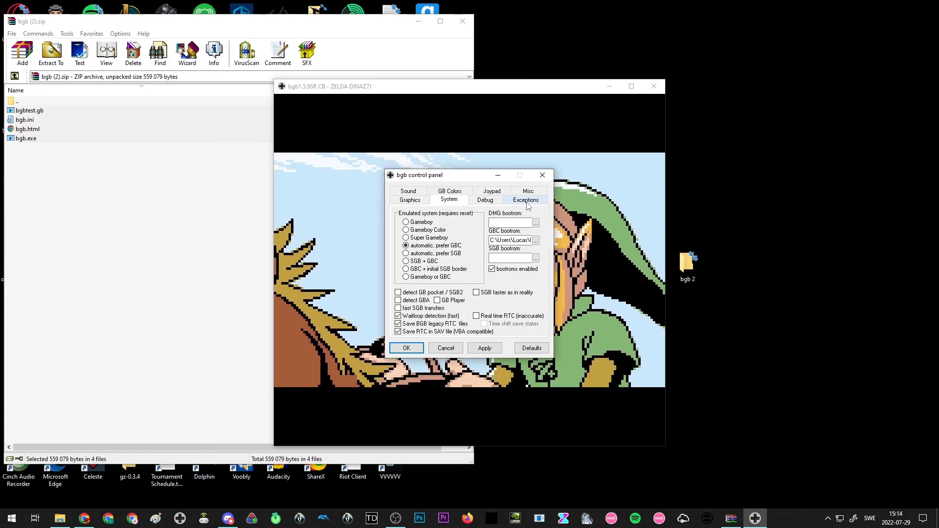